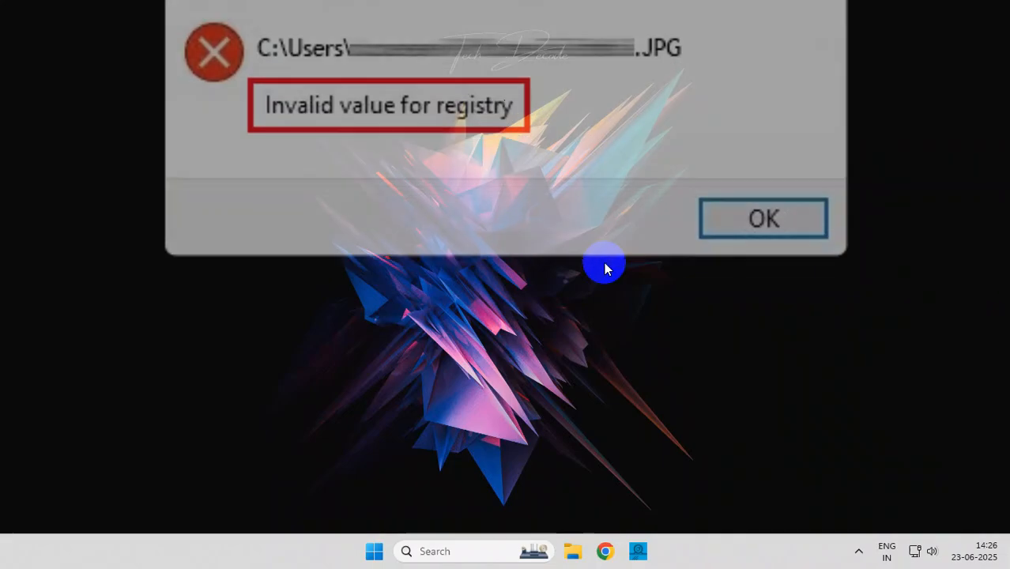
Dismiss the registry error, search 'photo', and open the Photos app settings page.
{"action": "left_click", "coordinate": [762, 218]}
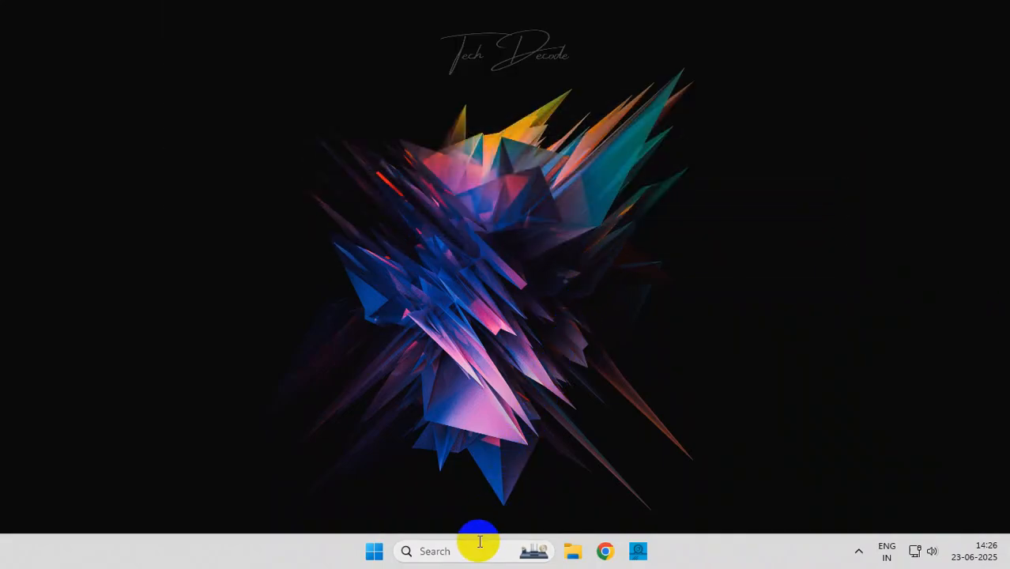
{"action": "type", "text": "photos"}
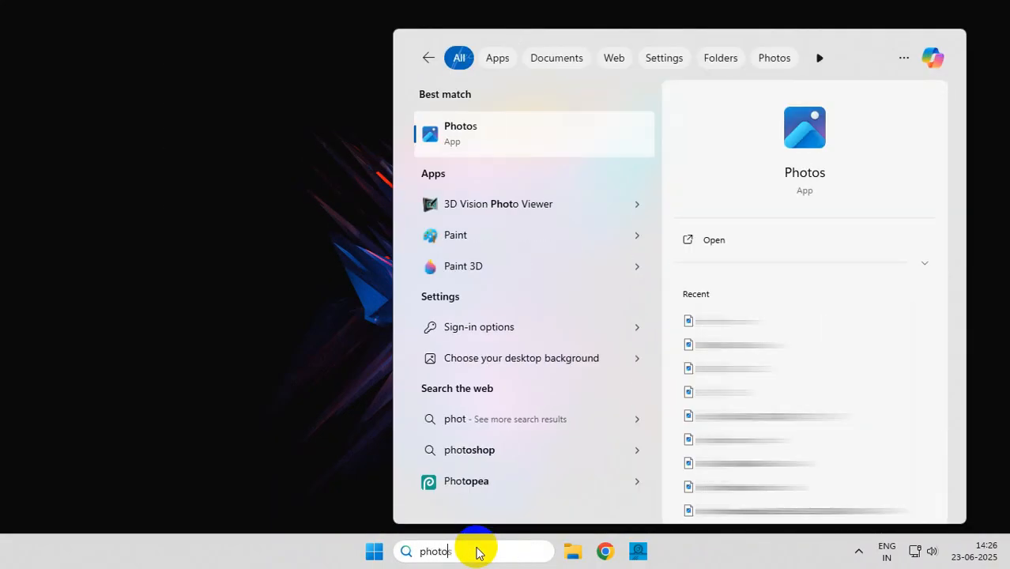
{"action": "right_click", "coordinate": [461, 132]}
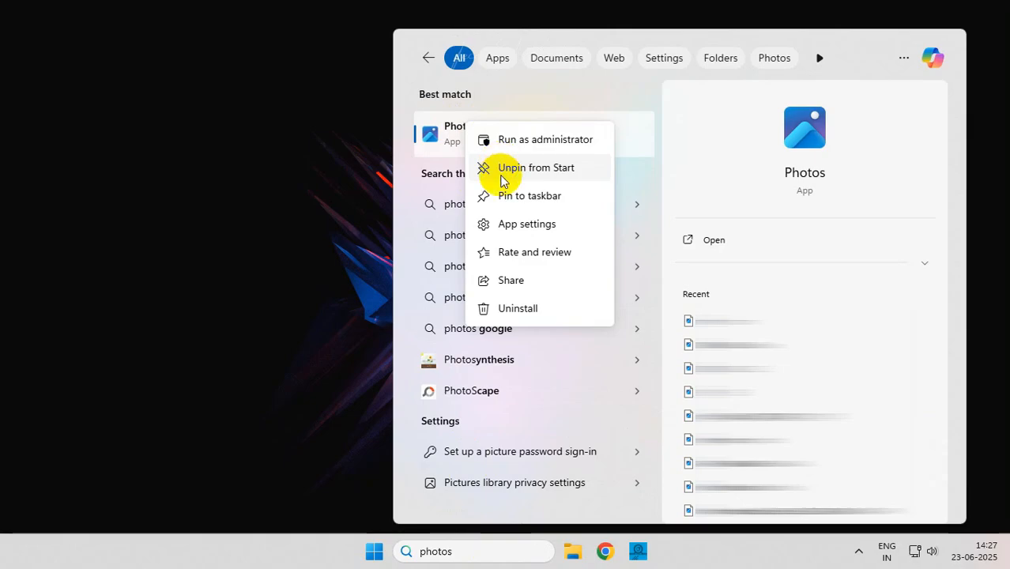
{"action": "left_click", "coordinate": [526, 224]}
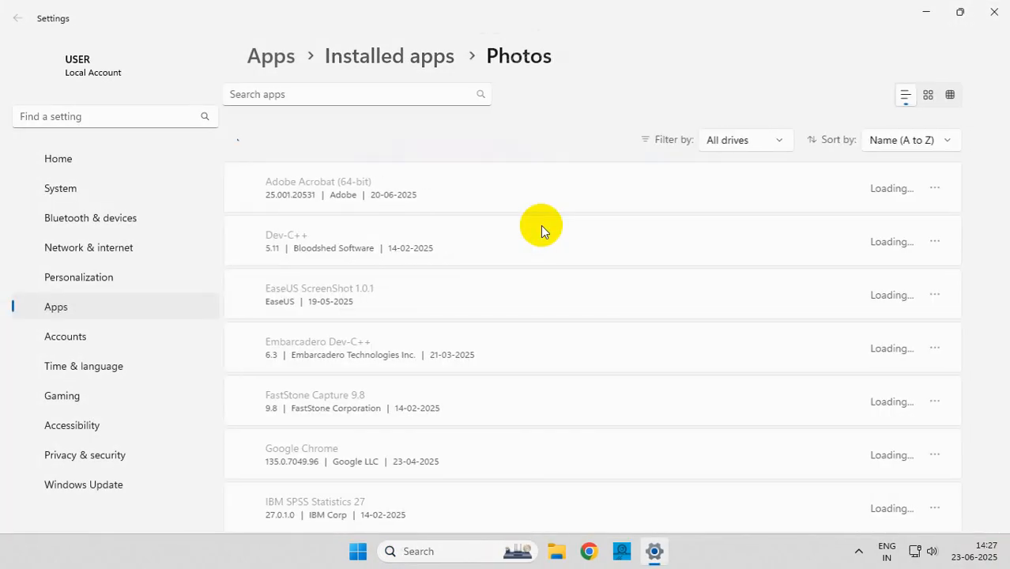
Run Repair on the Photos app under Reset, then close Settings.
{"action": "scroll", "scroll_direction": "down", "scroll_amount": 3}
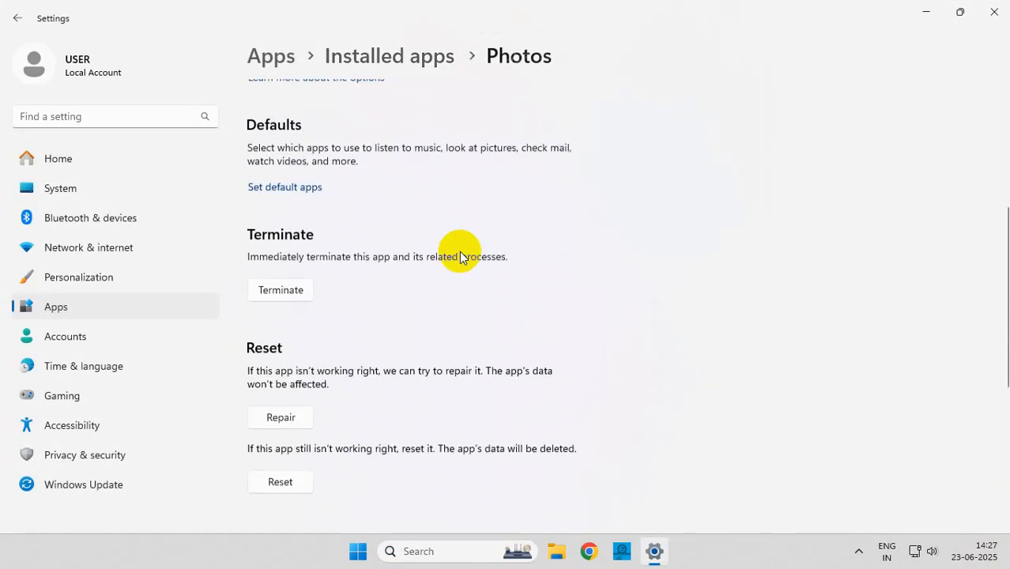
{"action": "scroll", "scroll_direction": "down", "scroll_amount": 3}
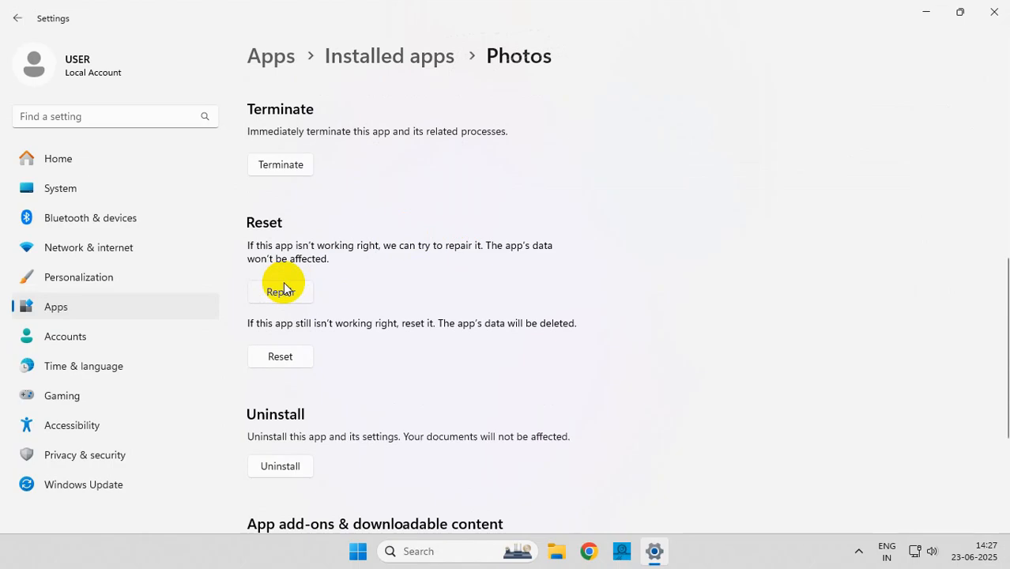
{"action": "left_click", "coordinate": [280, 292]}
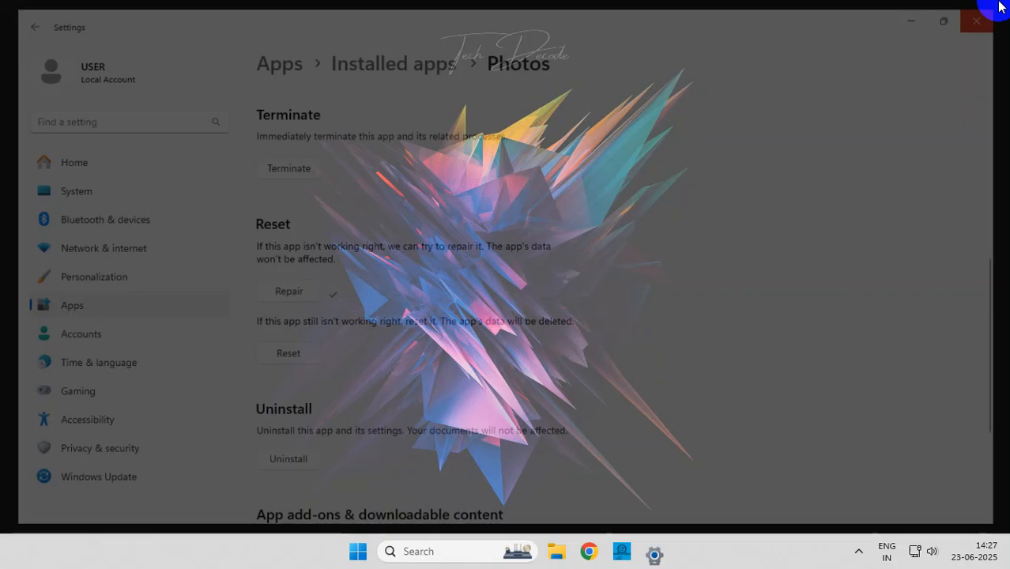
{"action": "left_click", "coordinate": [977, 20]}
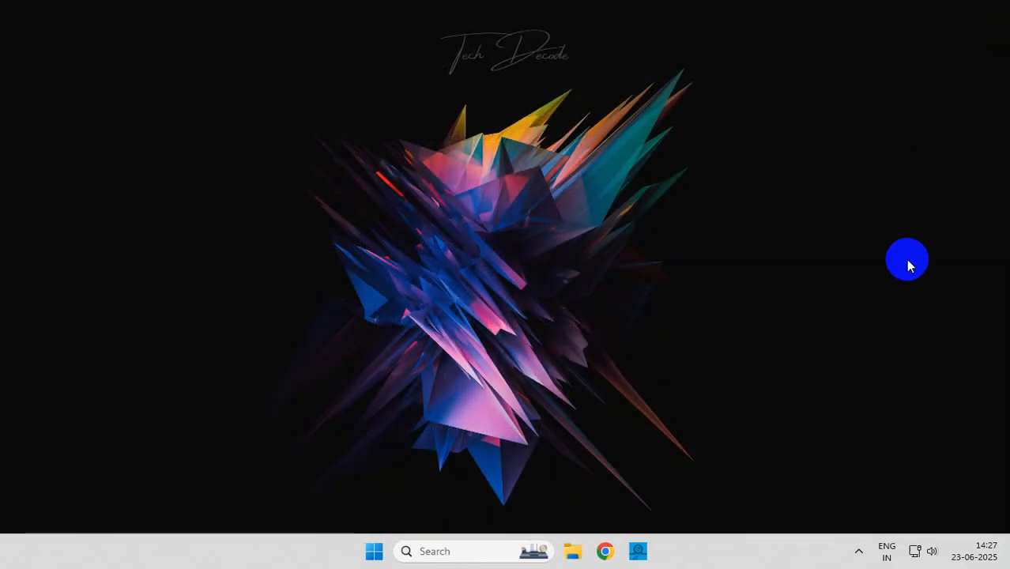
Open the WPV Enabler folder in File Explorer and view its files as large icons.
{"action": "left_click", "coordinate": [572, 551]}
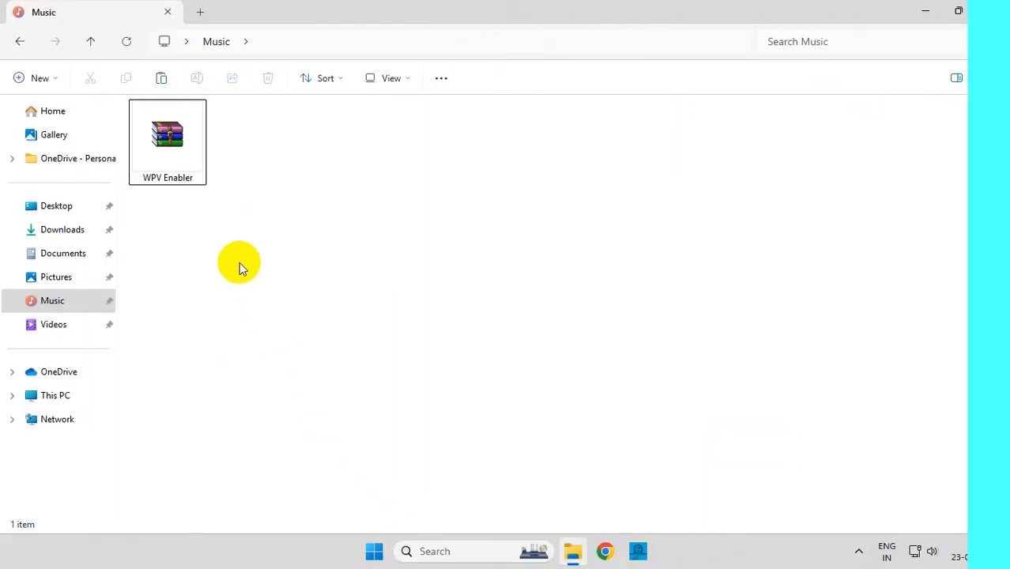
{"action": "left_click", "coordinate": [167, 134]}
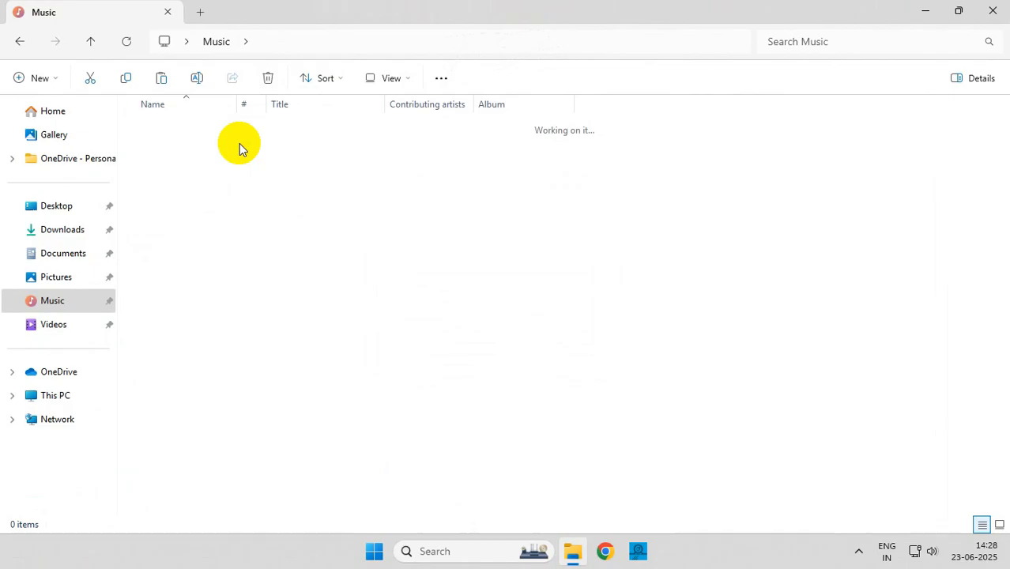
{"action": "left_click", "coordinate": [391, 78]}
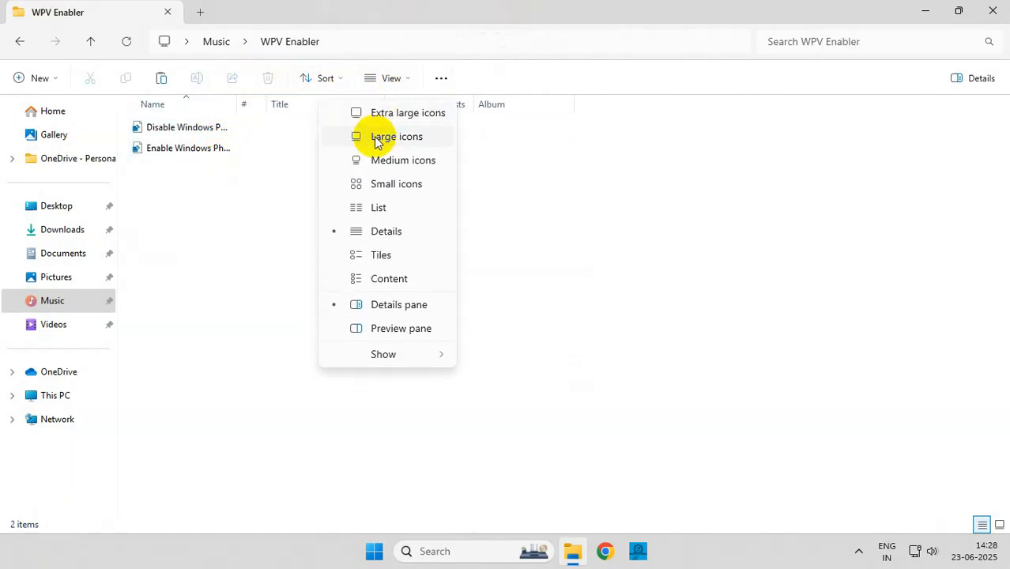
{"action": "left_click", "coordinate": [397, 136]}
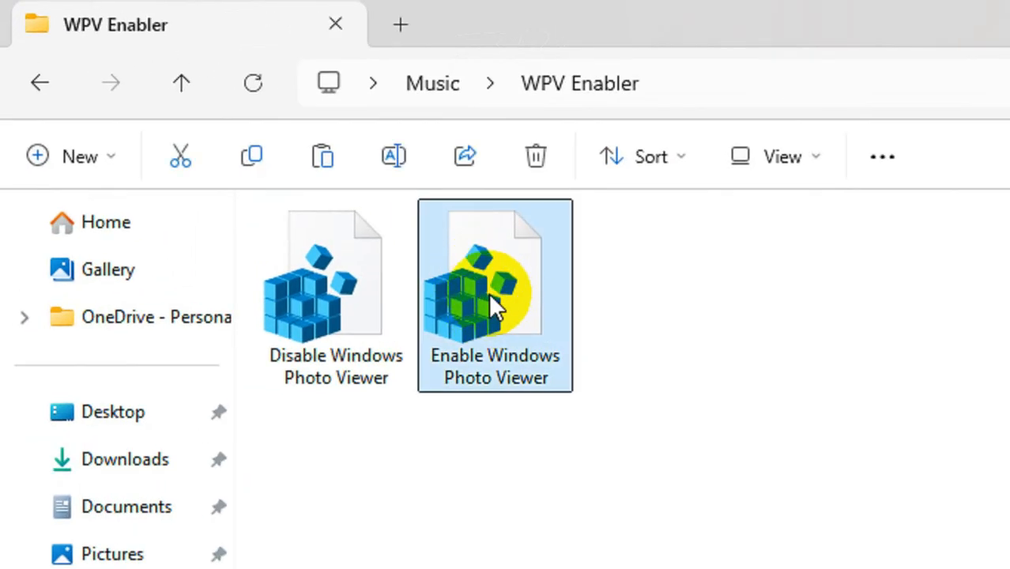
Merge 'Enable Windows Photo Viewer.reg' into the registry and confirm the success message.
{"action": "right_click", "coordinate": [495, 296]}
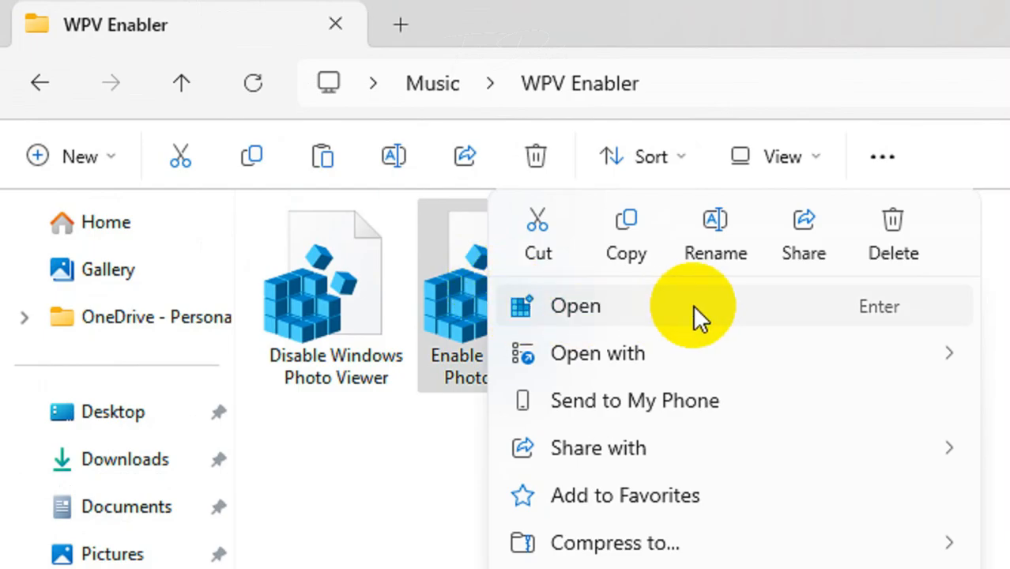
{"action": "left_click", "coordinate": [575, 306]}
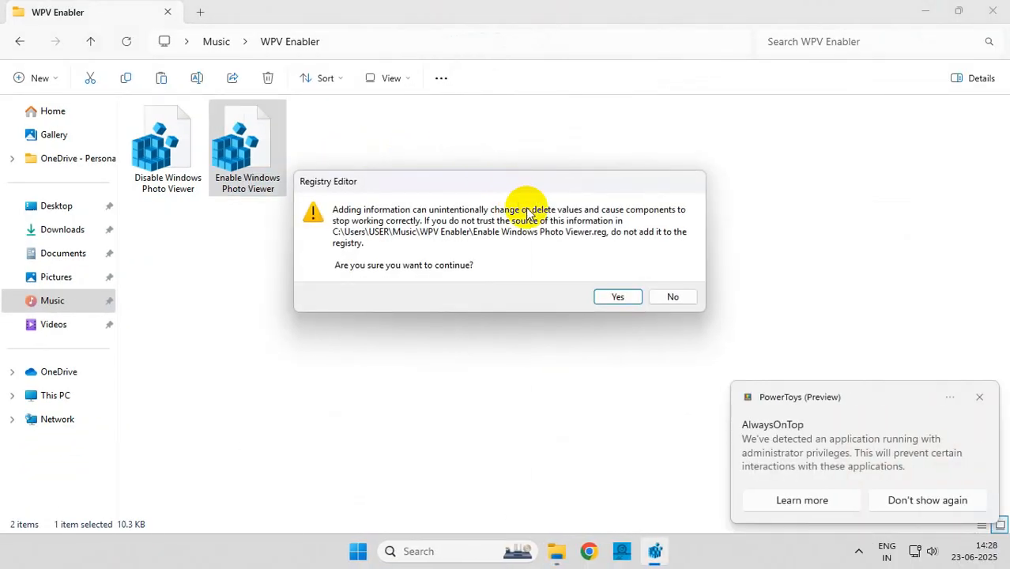
{"action": "left_click", "coordinate": [618, 296]}
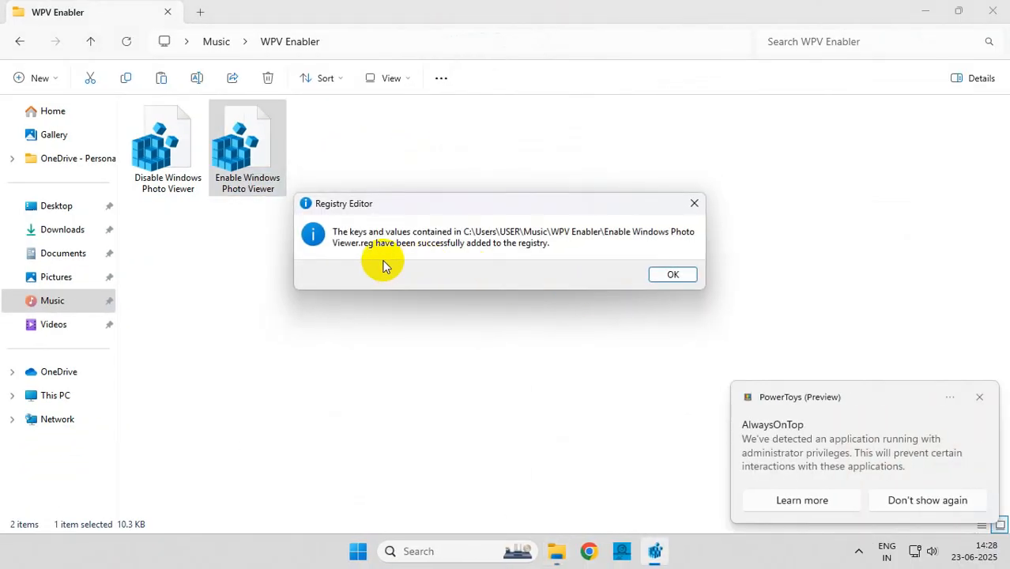
{"action": "left_click", "coordinate": [672, 275]}
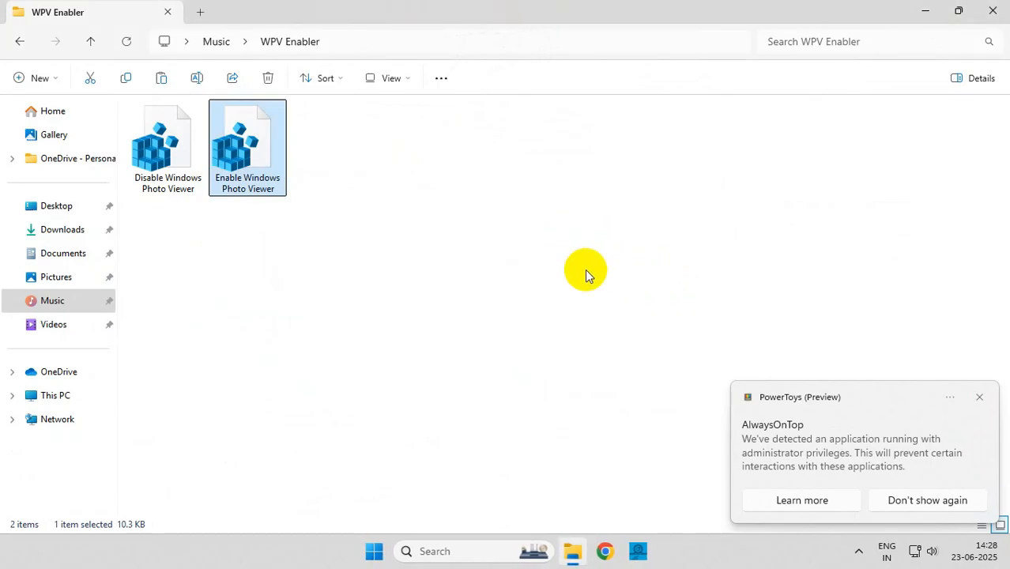
Open the wallpapersden image from Pictures with Windows Photo Viewer.
{"action": "left_click", "coordinate": [56, 276]}
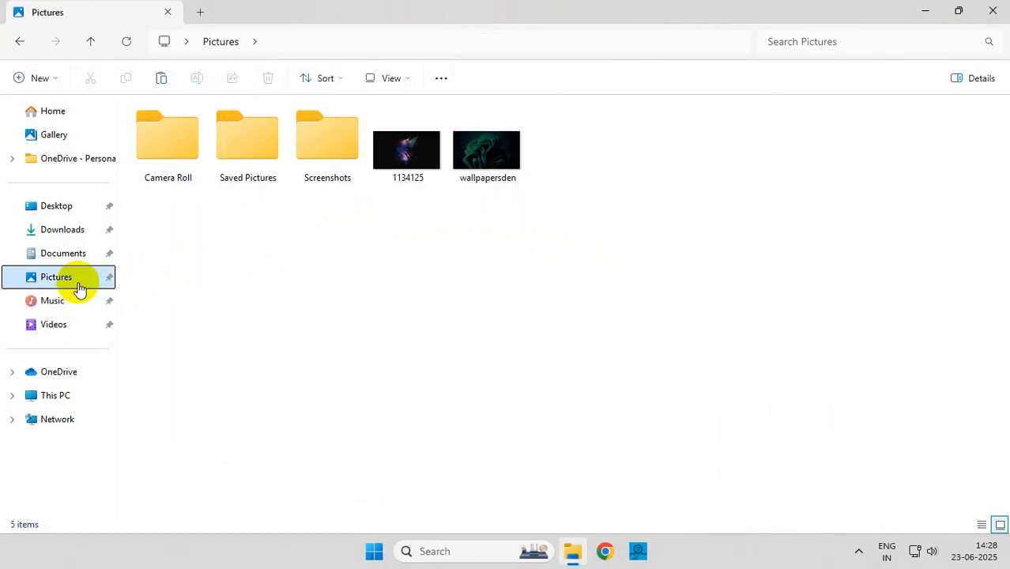
{"action": "right_click", "coordinate": [488, 150]}
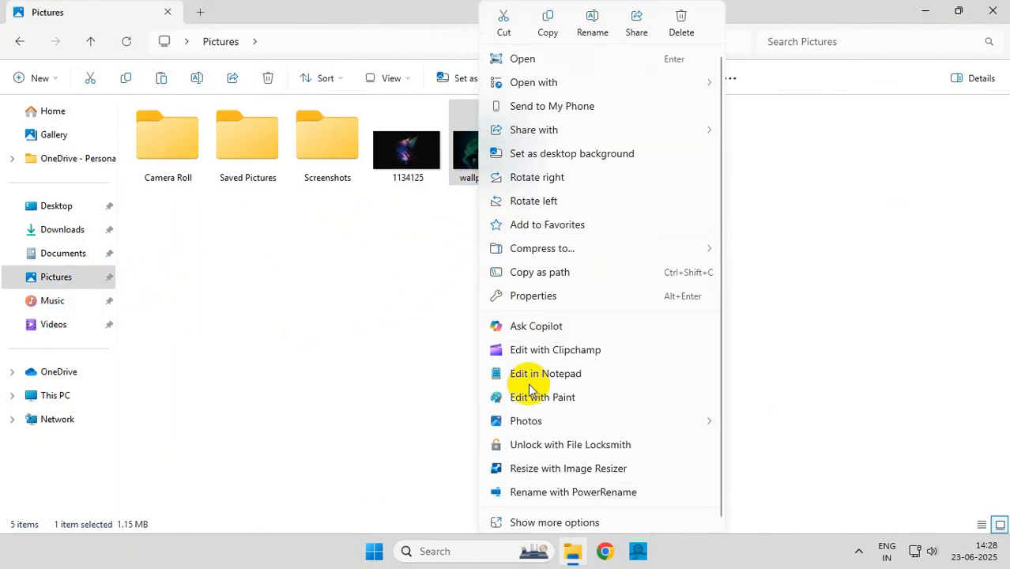
{"action": "left_click", "coordinate": [554, 521]}
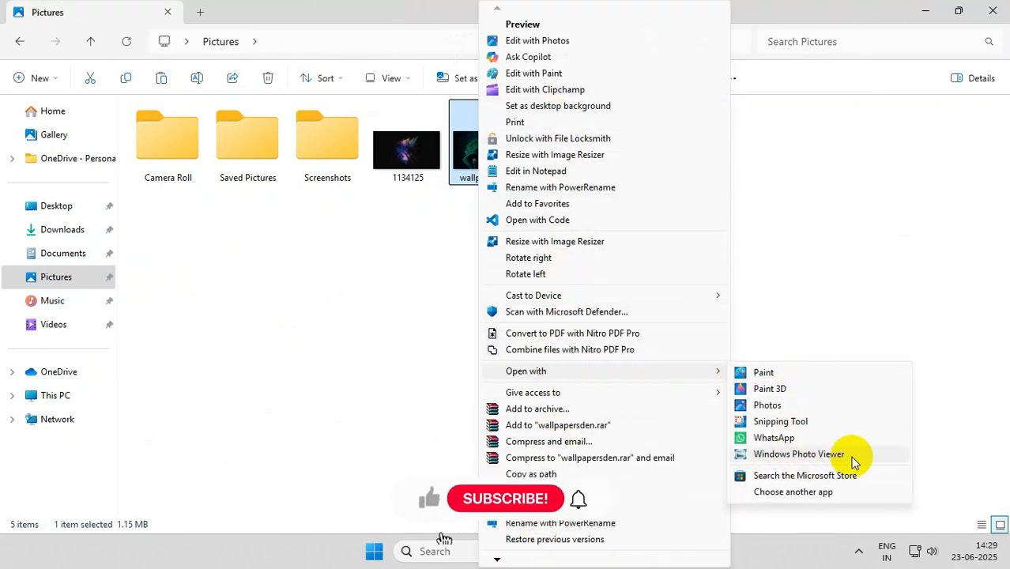
{"action": "left_click", "coordinate": [798, 454]}
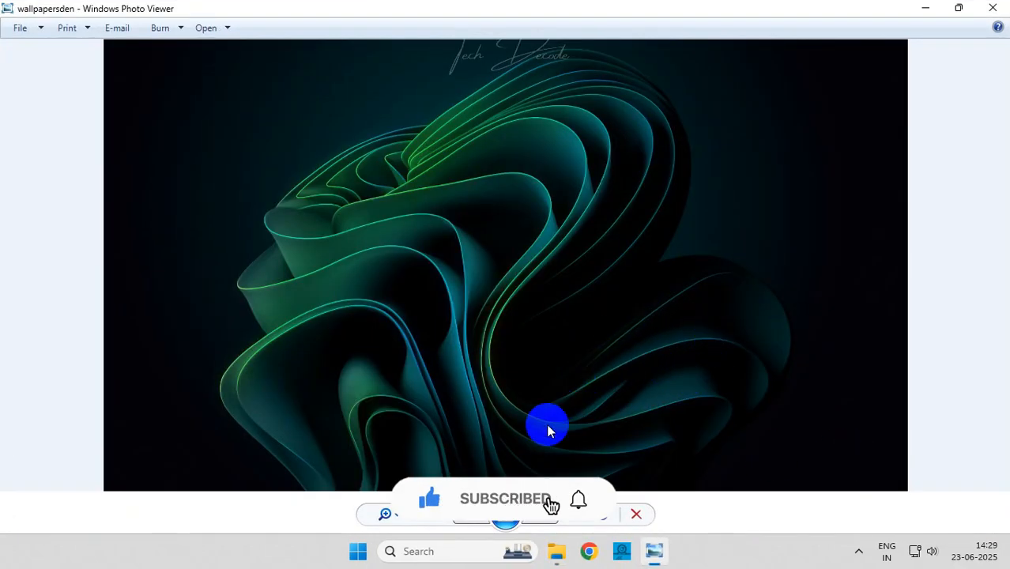